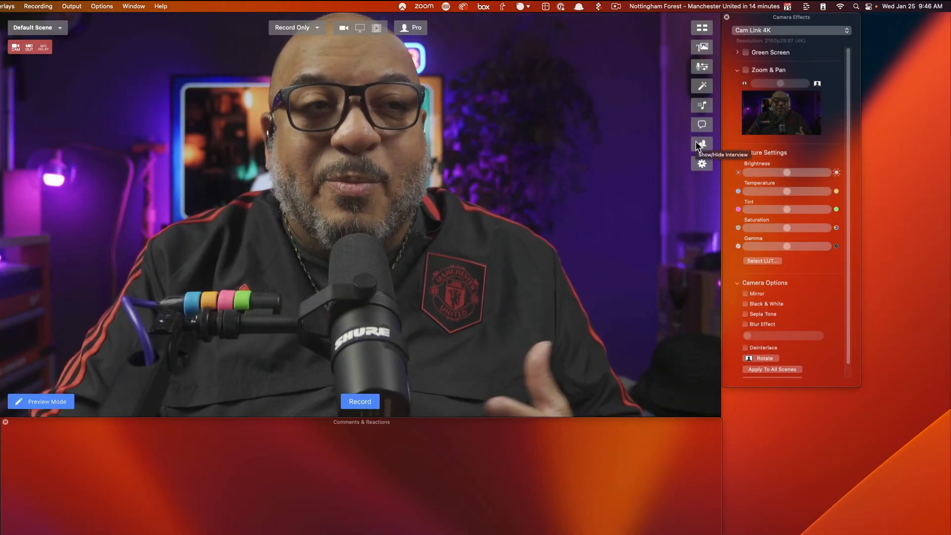
- Show the Interview panel and switch interviews on so guests can join via the link
{"action": "left_click", "coordinate": [701, 145]}
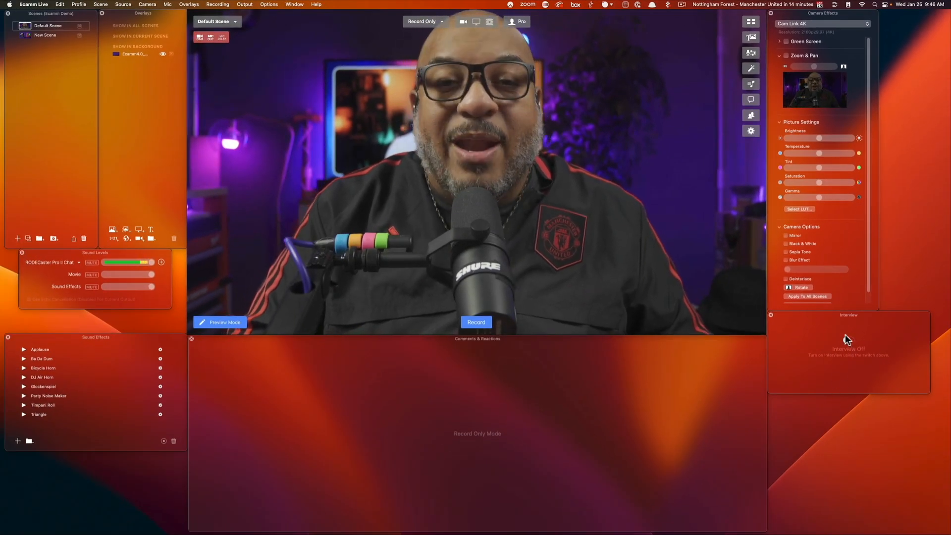
{"action": "left_click", "coordinate": [848, 453]}
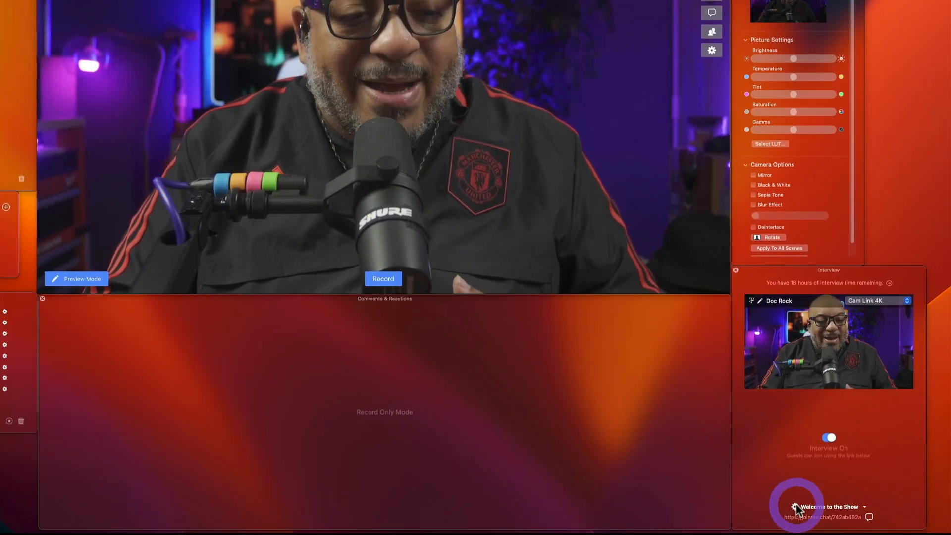
{"action": "left_click", "coordinate": [795, 506]}
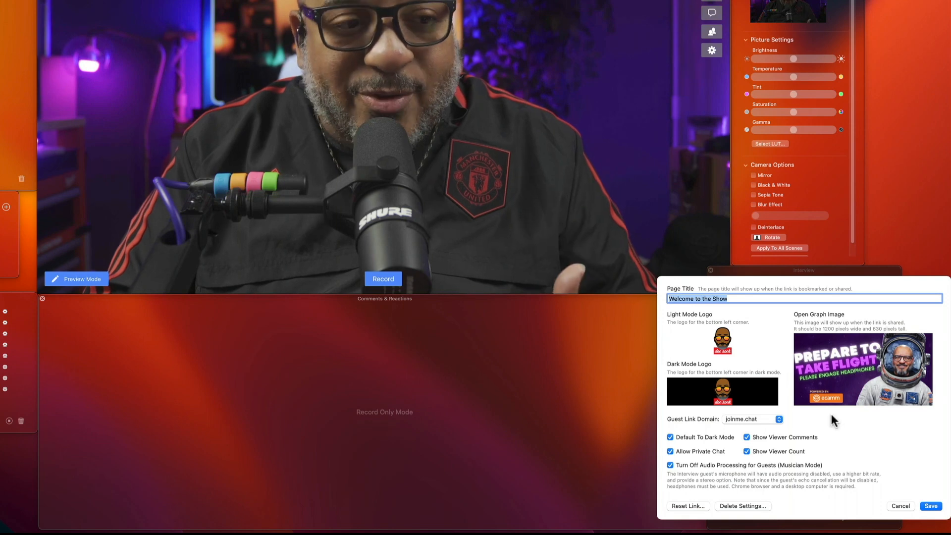
{"action": "left_click", "coordinate": [671, 466]}
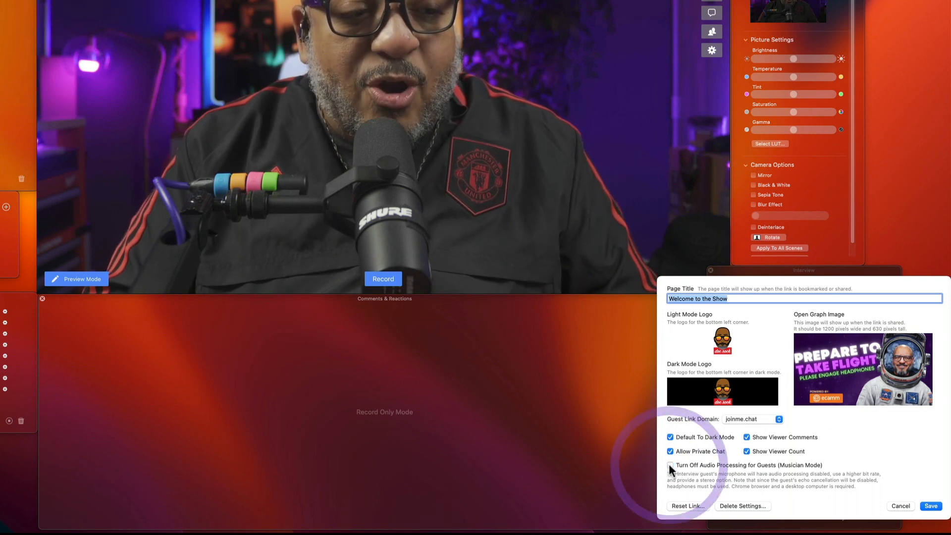
{"action": "left_click", "coordinate": [671, 466]}
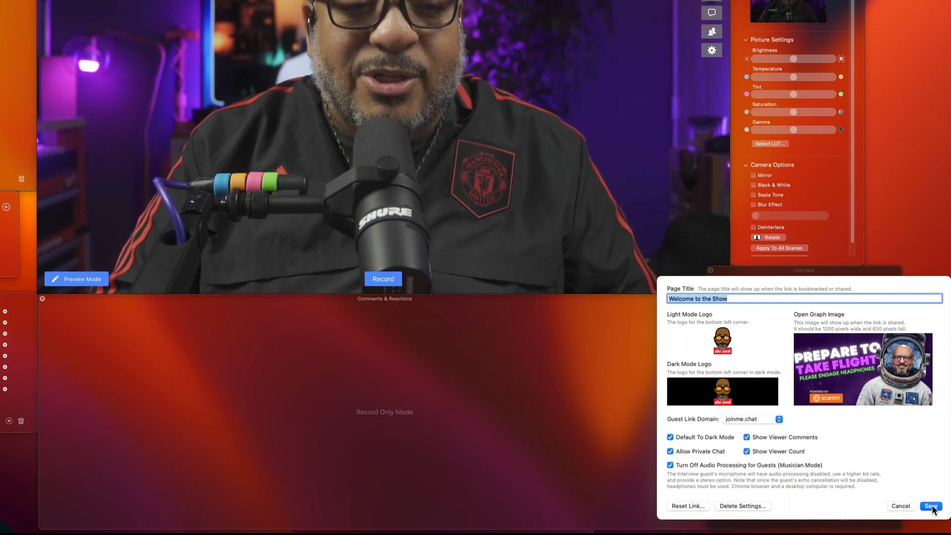
{"action": "left_click", "coordinate": [931, 507]}
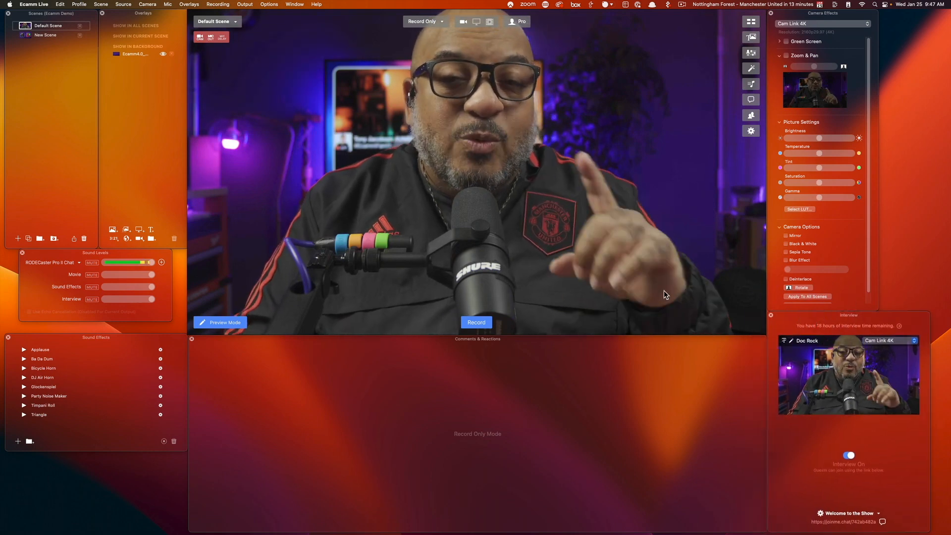
- In Interview preferences, set Guest View to Host Camera and back to Broadcast
{"action": "key", "text": "cmd+,"}
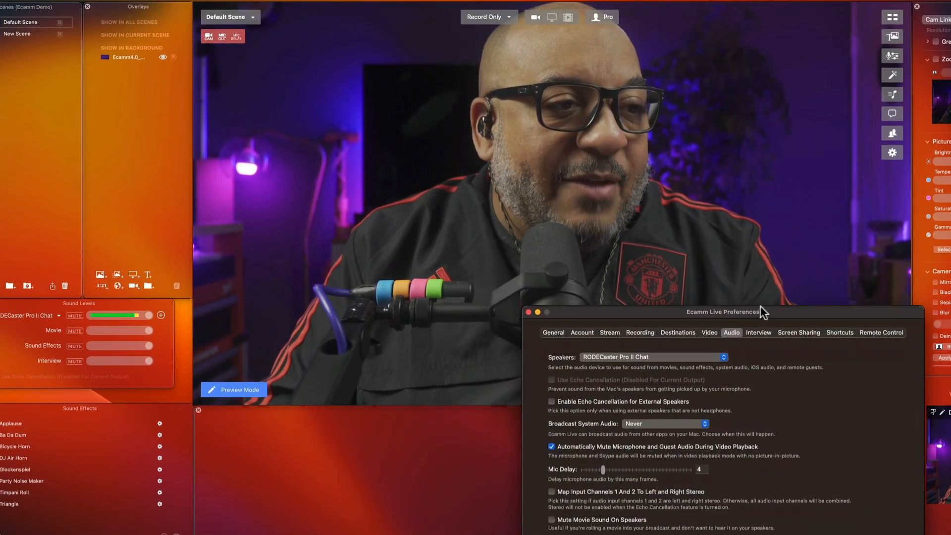
{"action": "left_click", "coordinate": [759, 328]}
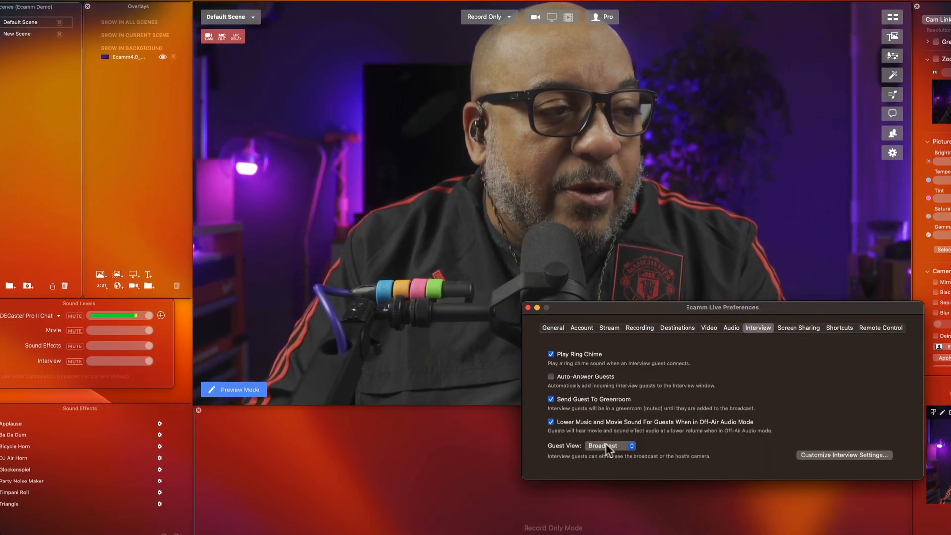
{"action": "left_click", "coordinate": [609, 446]}
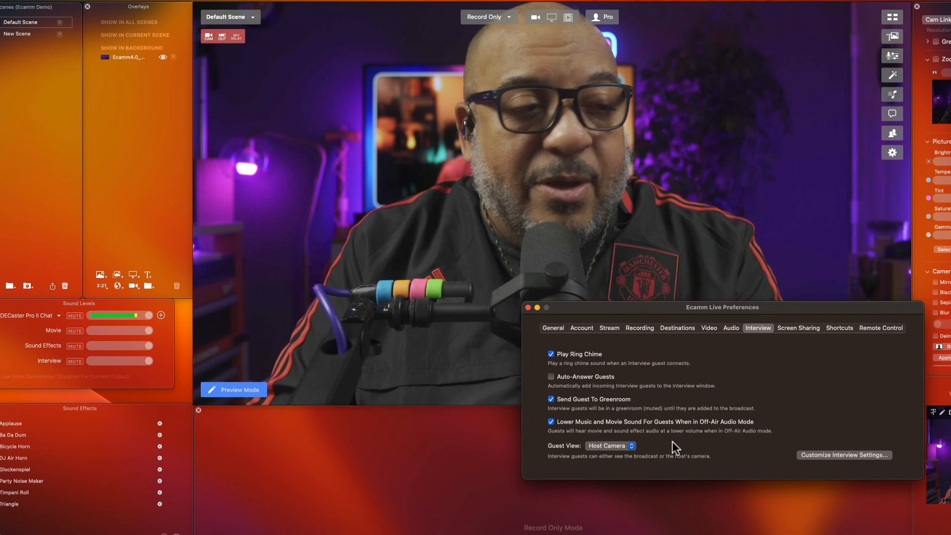
{"action": "left_click", "coordinate": [610, 446]}
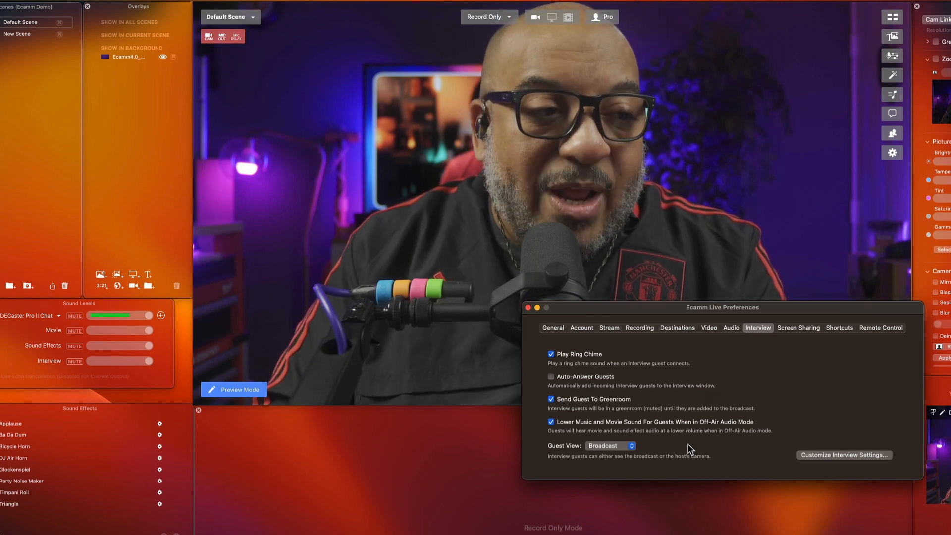
{"action": "mouse_move", "coordinate": [623, 400]}
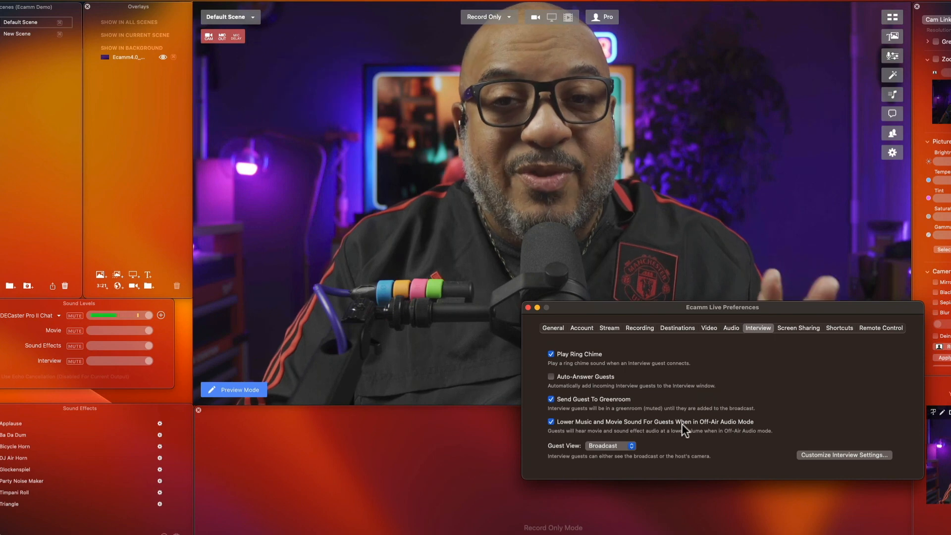
{"action": "left_click", "coordinate": [528, 307]}
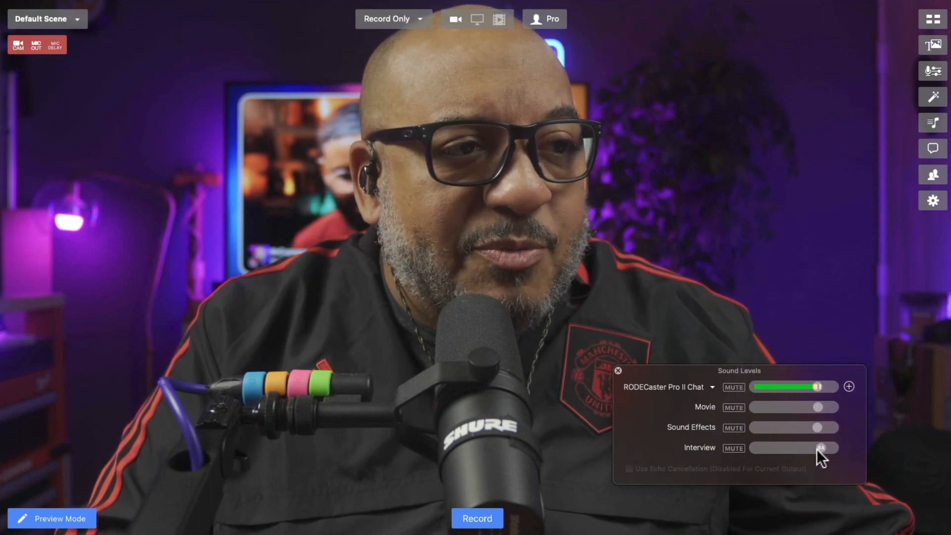
- Adjust the Interview guest's slider in the Sound Levels window
{"action": "left_click", "coordinate": [816, 449]}
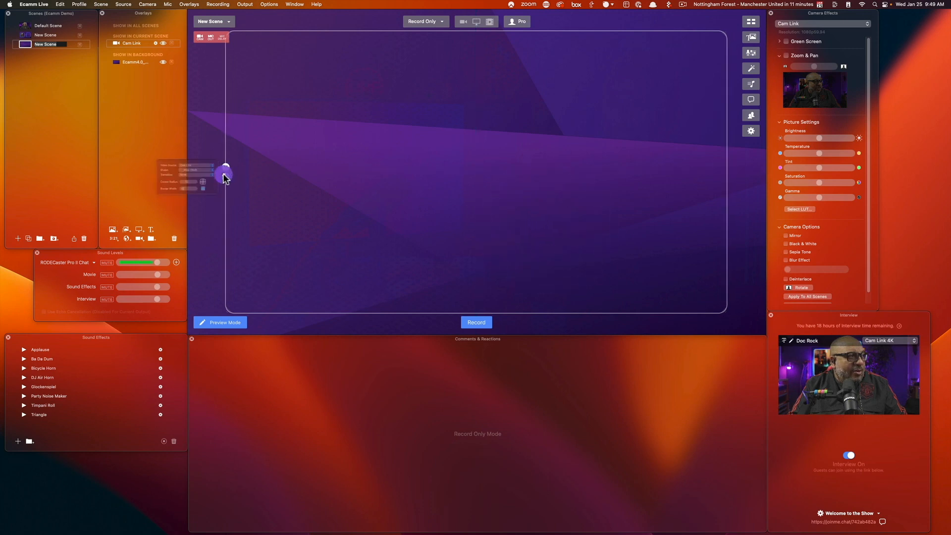
- Set the new scene's camera overlay Video Source to Guest 1 instead of Cam Link
{"action": "left_click", "coordinate": [195, 156]}
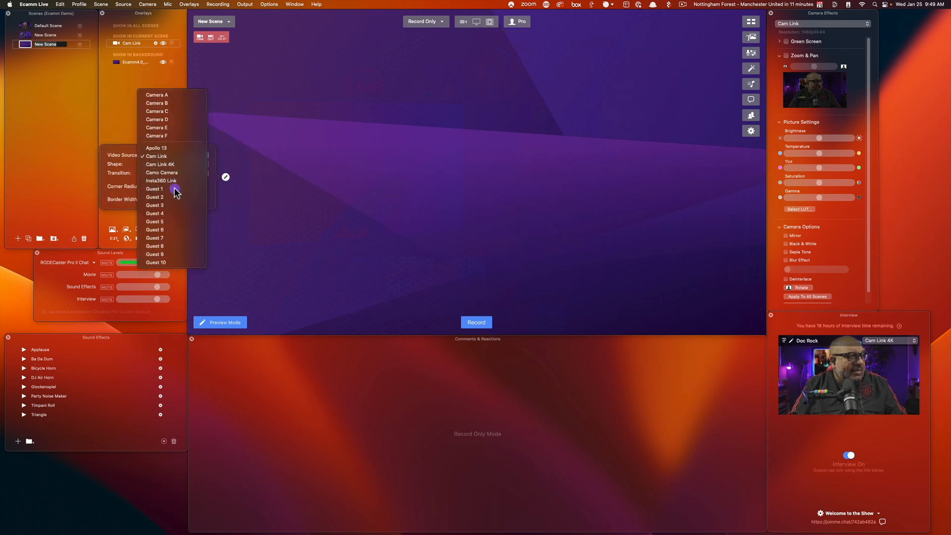
{"action": "left_click", "coordinate": [155, 188]}
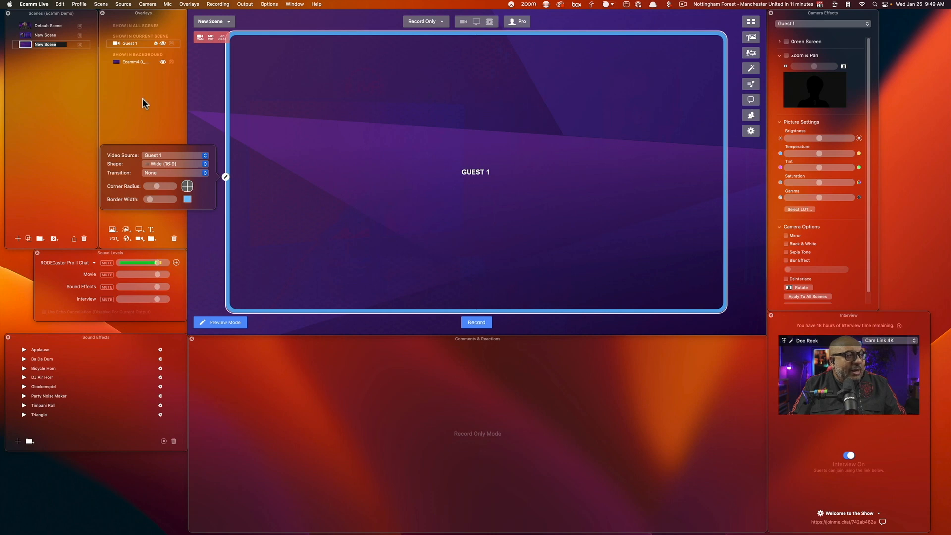
{"action": "mouse_move", "coordinate": [203, 115]}
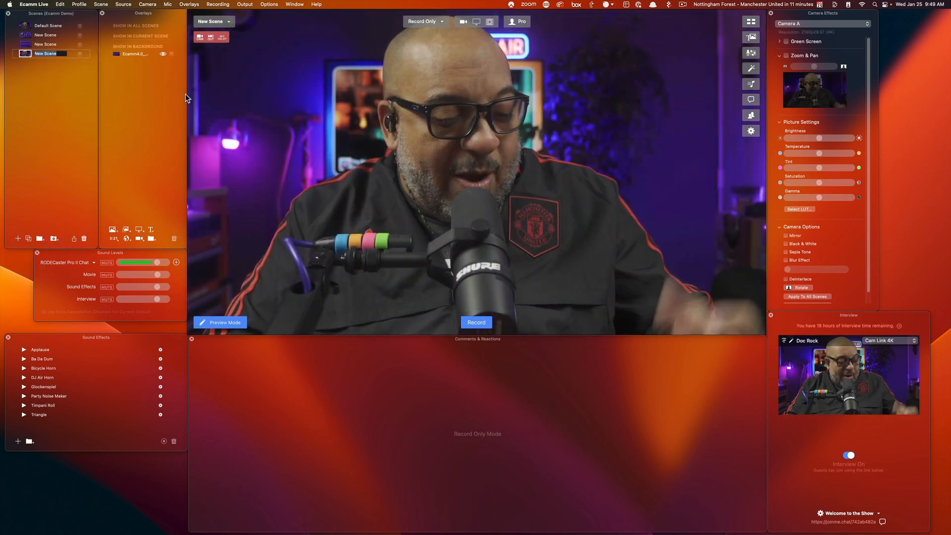
- Remove the camera overlay from the newly added scene, leaving it blank
{"action": "key", "text": "shift+cmd+b"}
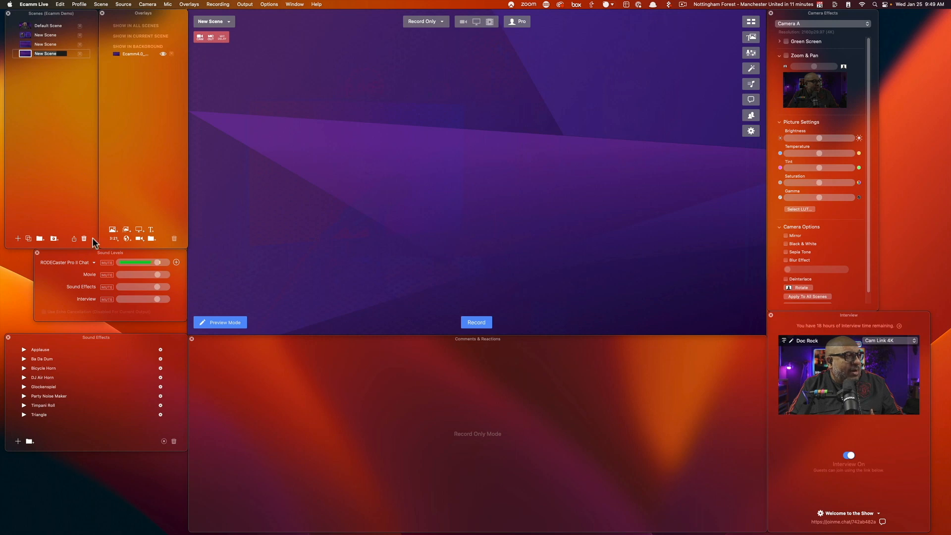
{"action": "left_click", "coordinate": [18, 238]}
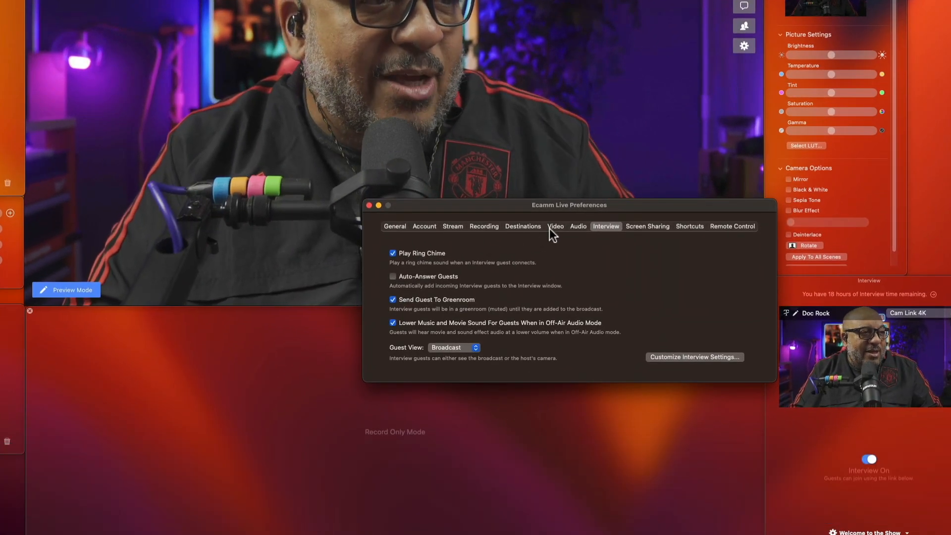
- Set Default Source Mode to Blank in Video preferences and delete the extra camera scene
{"action": "left_click", "coordinate": [555, 226]}
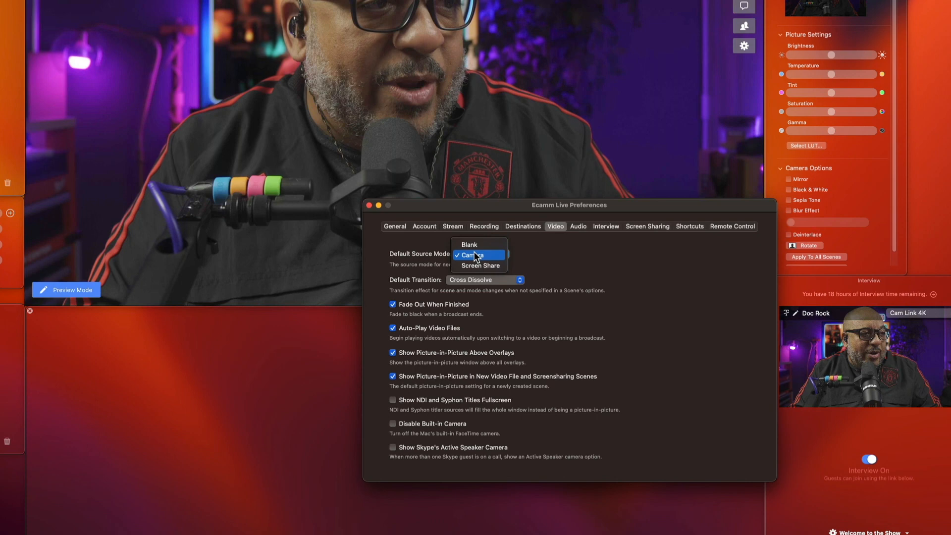
{"action": "left_click", "coordinate": [468, 244]}
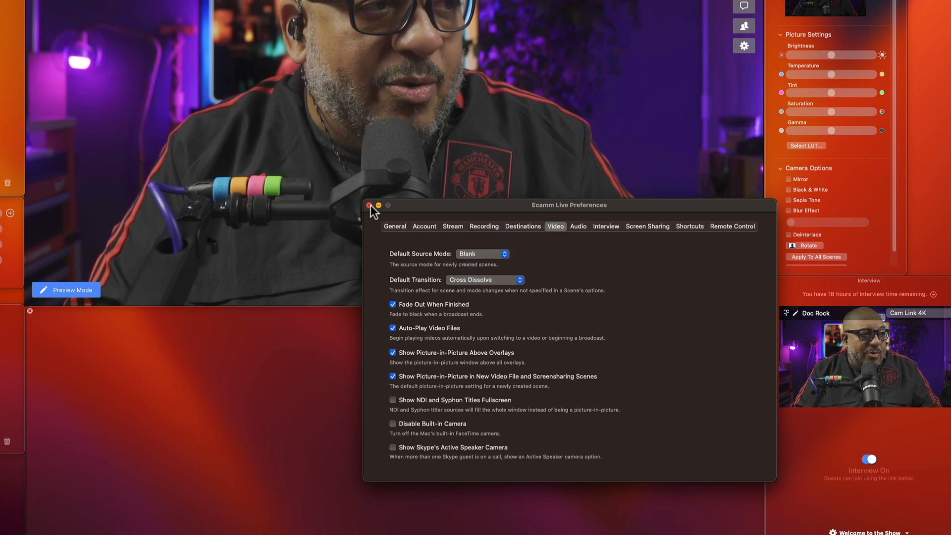
{"action": "left_click", "coordinate": [368, 206]}
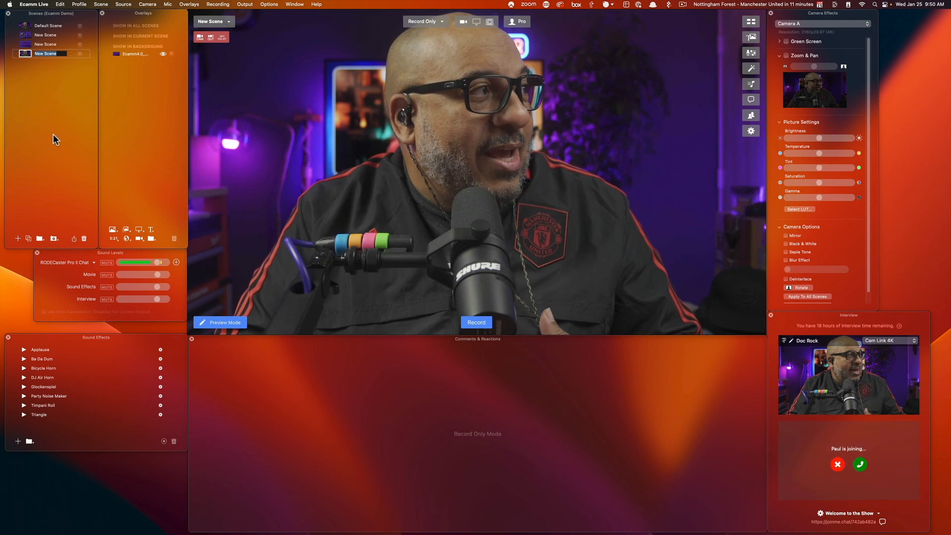
{"action": "left_click", "coordinate": [84, 238]}
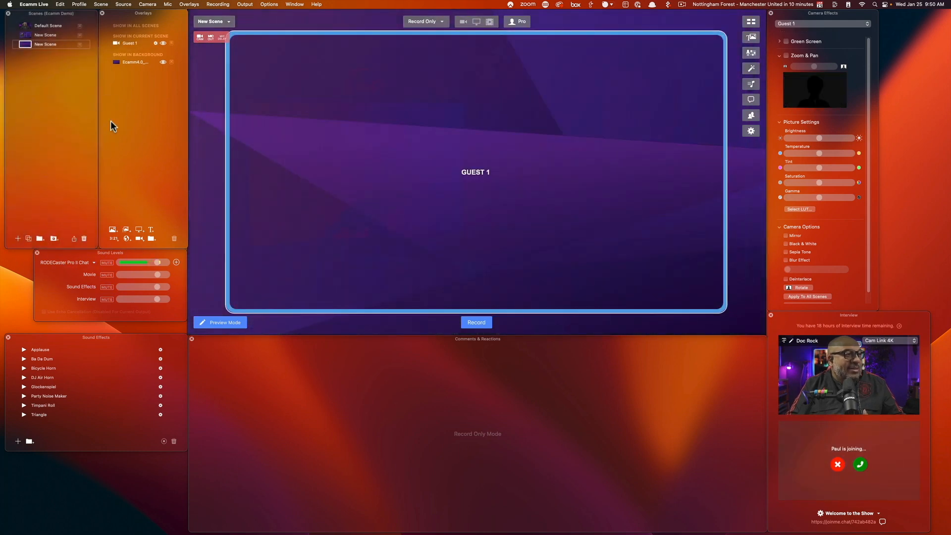
{"action": "left_click", "coordinate": [48, 26]}
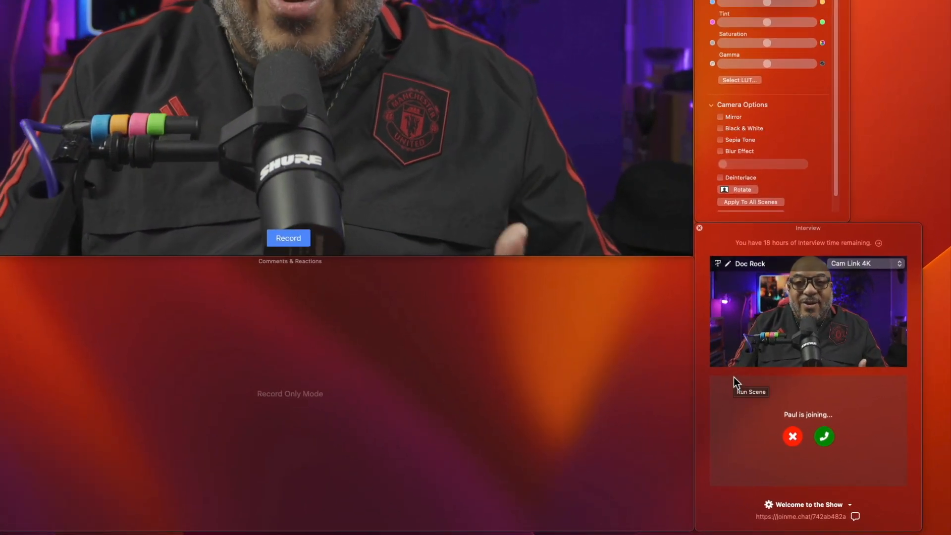
{"action": "mouse_move", "coordinate": [879, 243]}
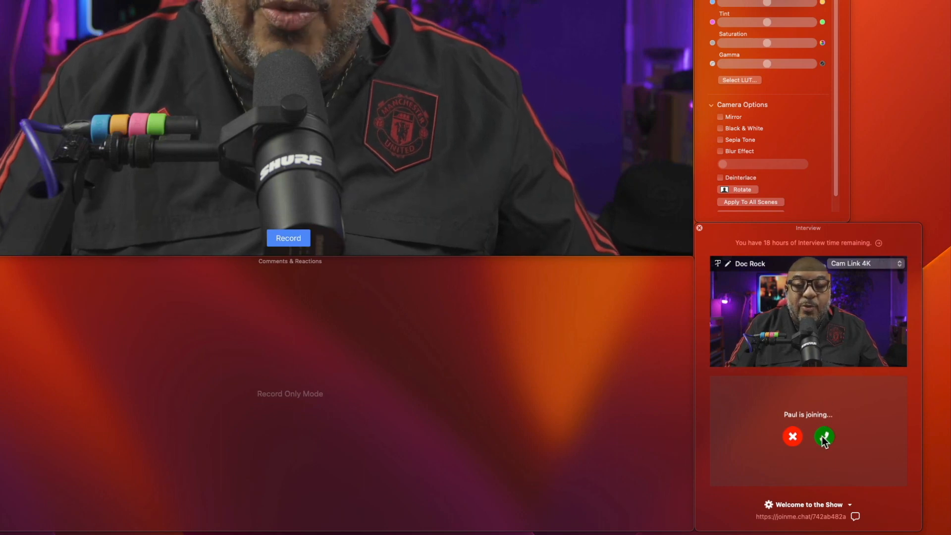
- Accept Paul's join request so he waits in the interview greenroom
{"action": "left_click", "coordinate": [824, 436]}
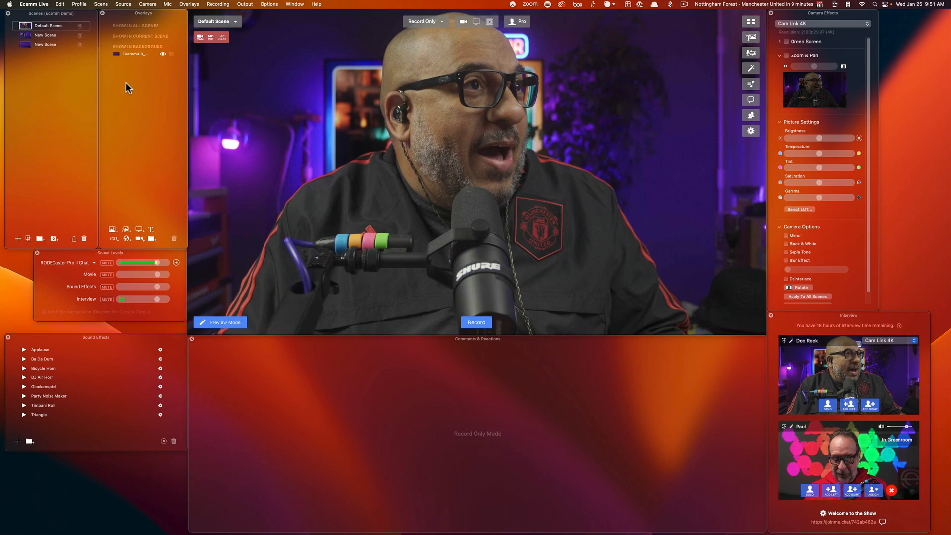
- Activate the side-by-side Doc Rock and Paul scene from the Scenes list
{"action": "left_click", "coordinate": [46, 35]}
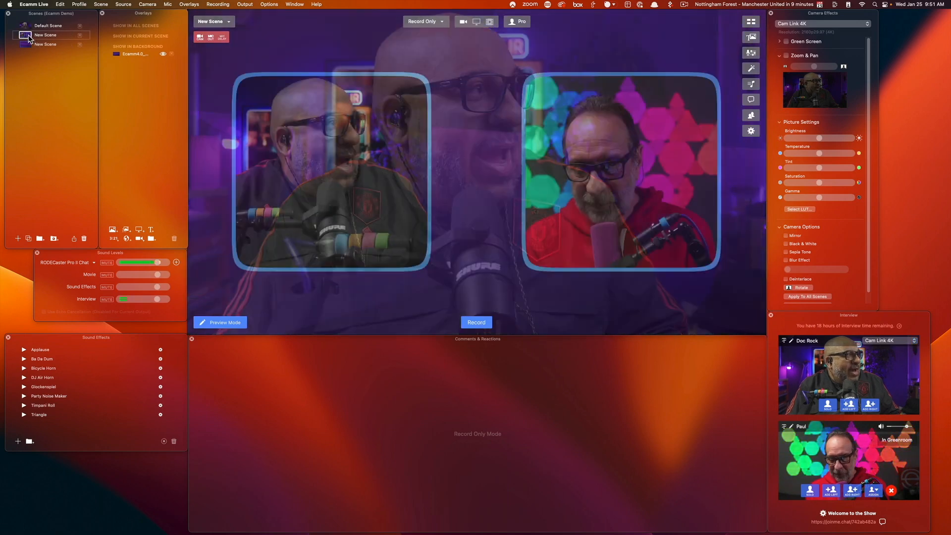
{"action": "left_click", "coordinate": [46, 35]}
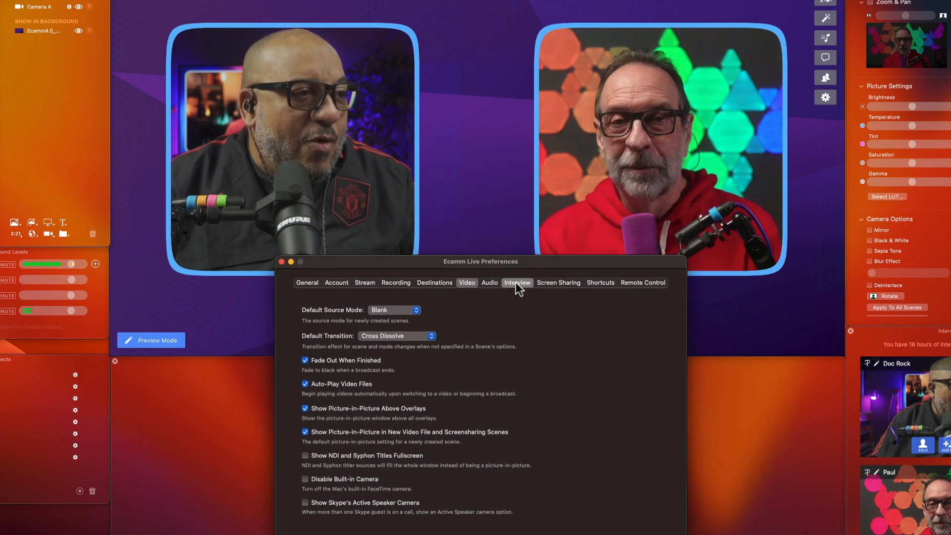
- In Recording preferences, try Camera B as its own track then untick it, keeping Isolated Audio Tracks on
{"action": "left_click", "coordinate": [517, 282]}
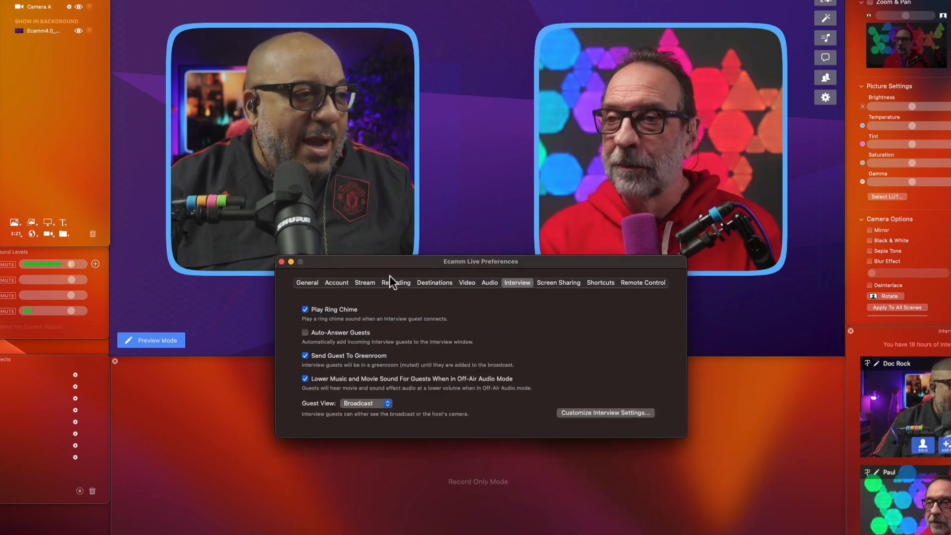
{"action": "left_click", "coordinate": [395, 282]}
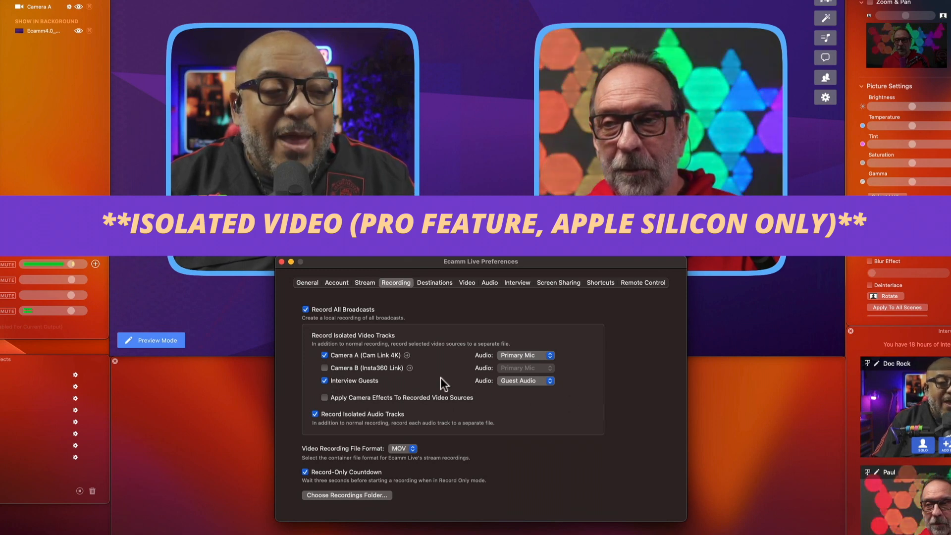
{"action": "left_click", "coordinate": [325, 367]}
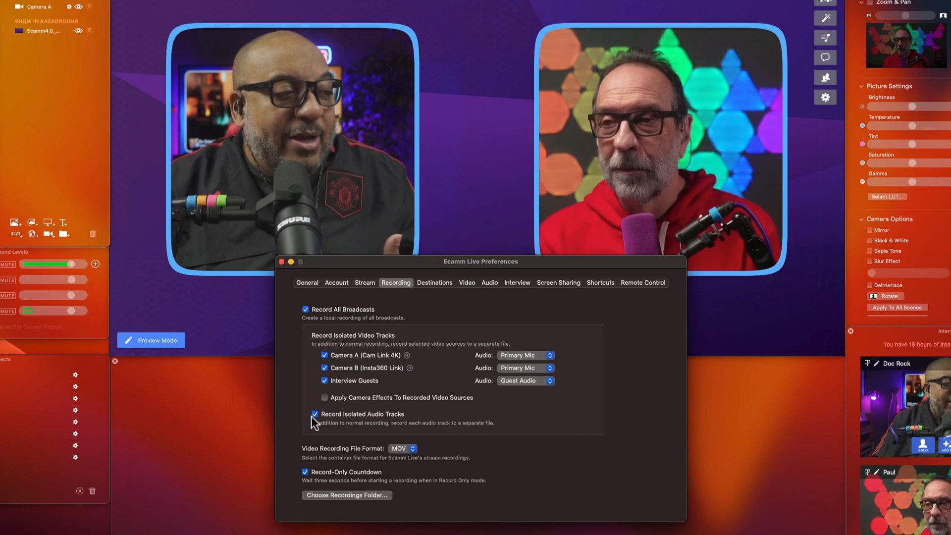
{"action": "left_click", "coordinate": [315, 414]}
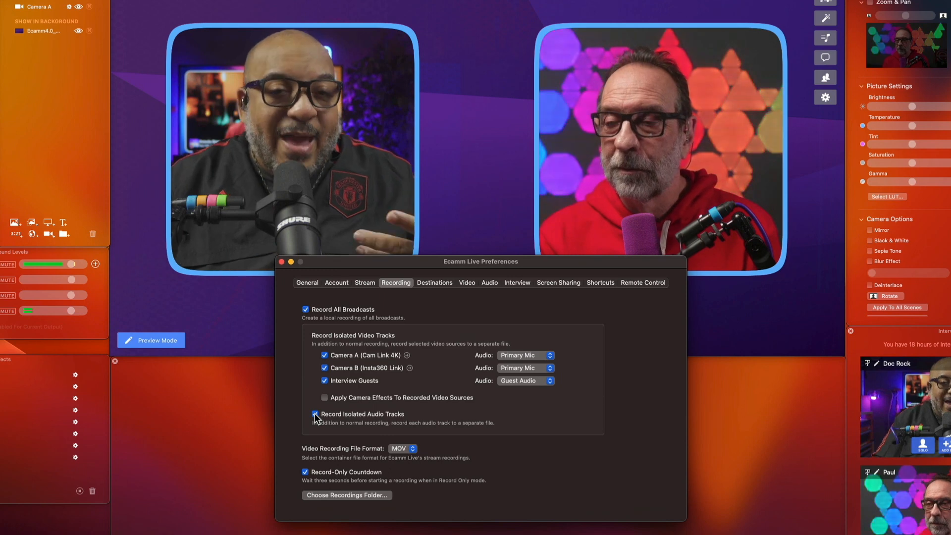
{"action": "left_click", "coordinate": [325, 414]}
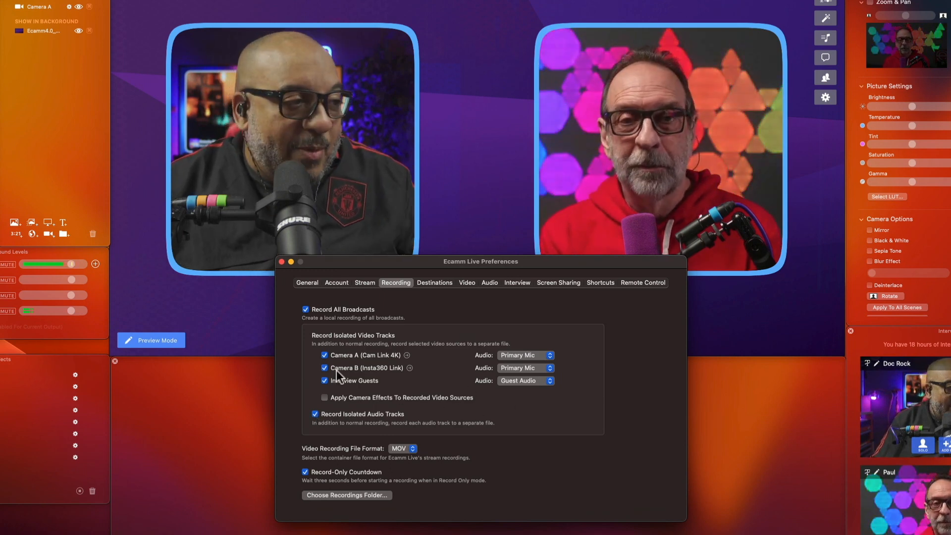
{"action": "left_click", "coordinate": [325, 368]}
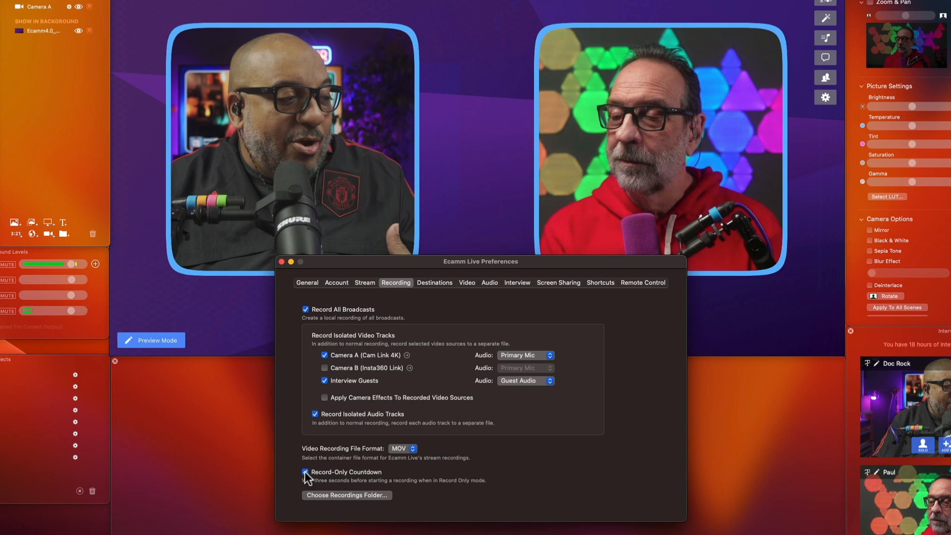
- Turn off the Record-Only Countdown and close the preferences
{"action": "left_click", "coordinate": [305, 472]}
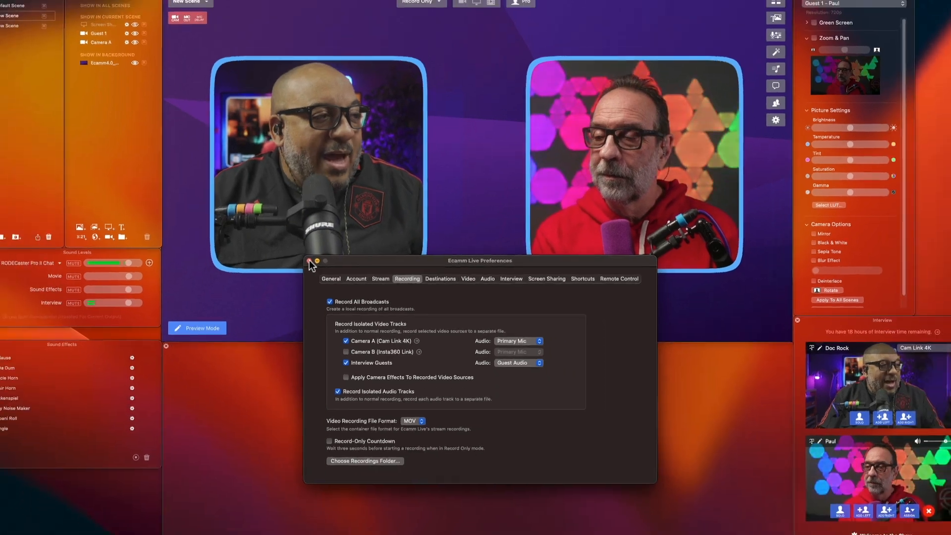
{"action": "left_click", "coordinate": [310, 260]}
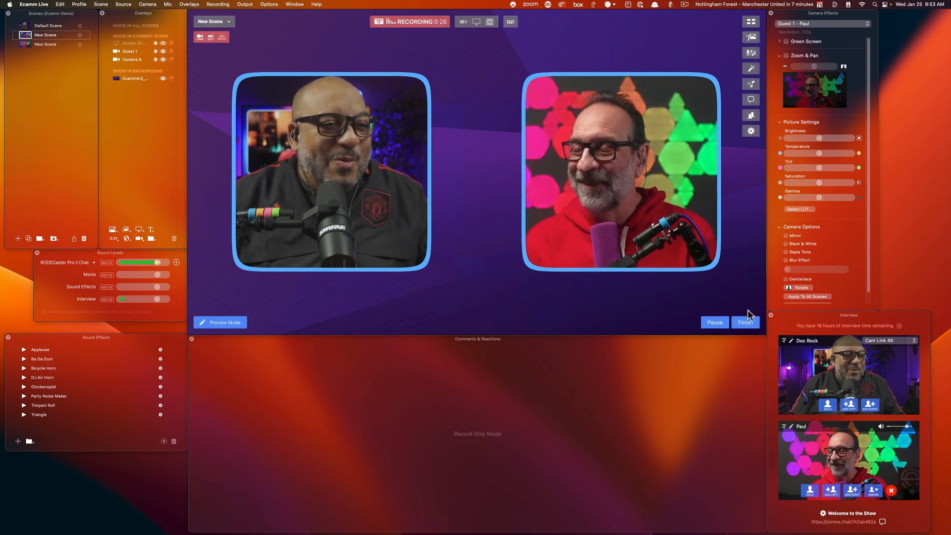
- Finish and end the side-by-side recording so it saves to this Mac
{"action": "left_click", "coordinate": [745, 322]}
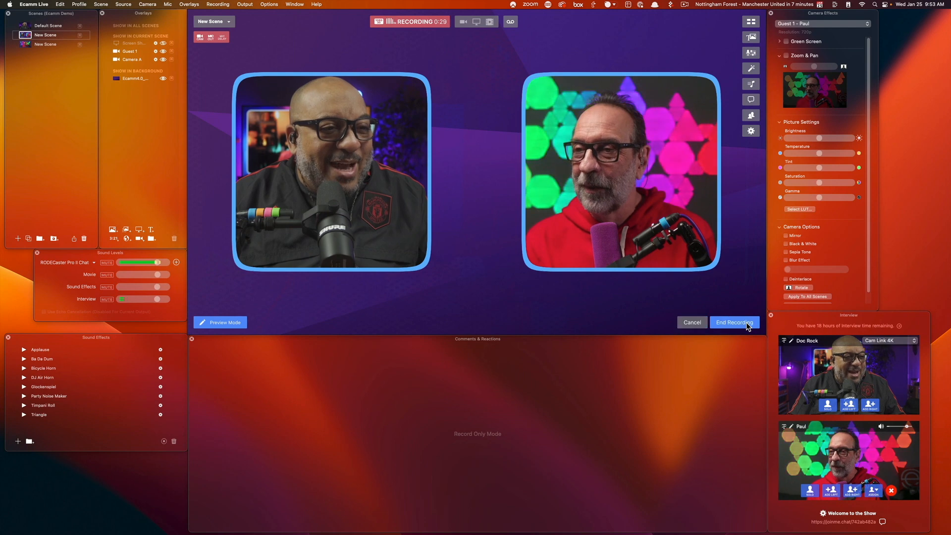
{"action": "left_click", "coordinate": [735, 322]}
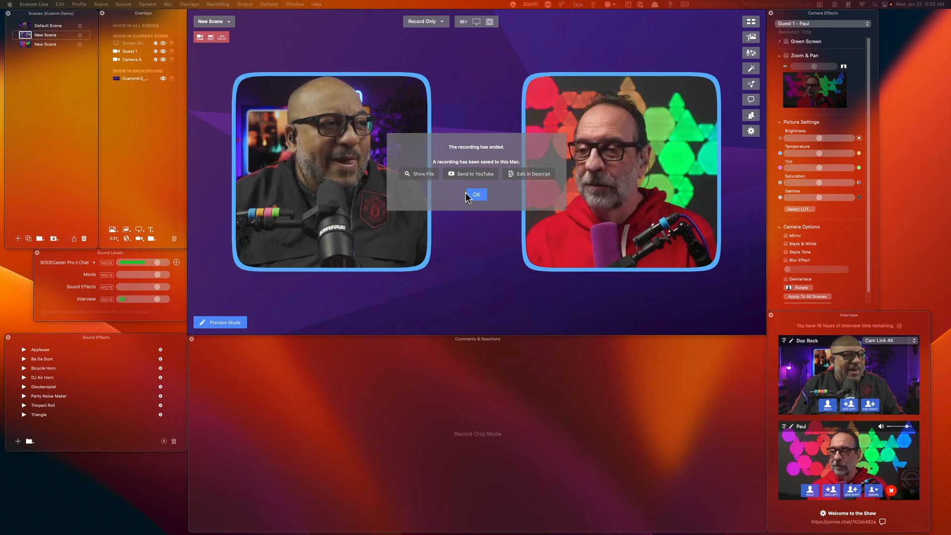
{"action": "left_click", "coordinate": [477, 194]}
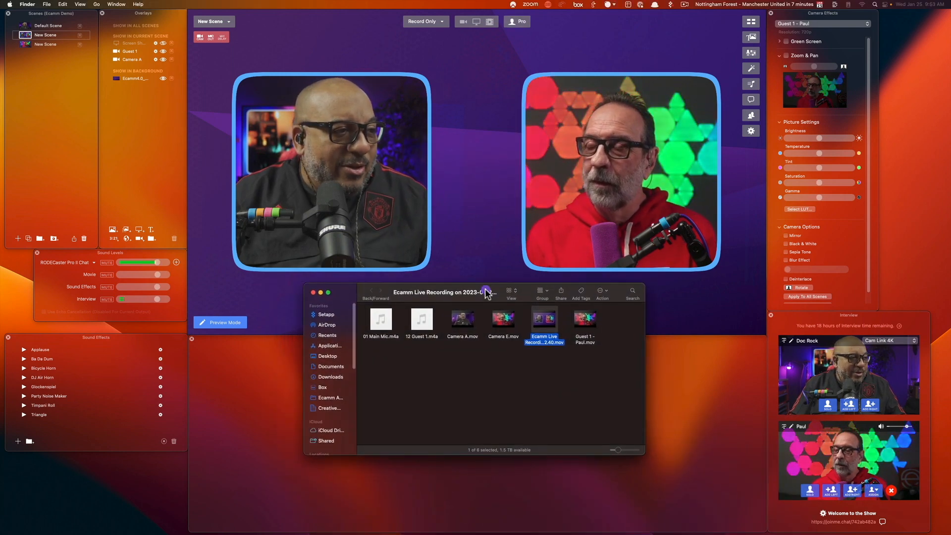
{"action": "left_click", "coordinate": [380, 320]}
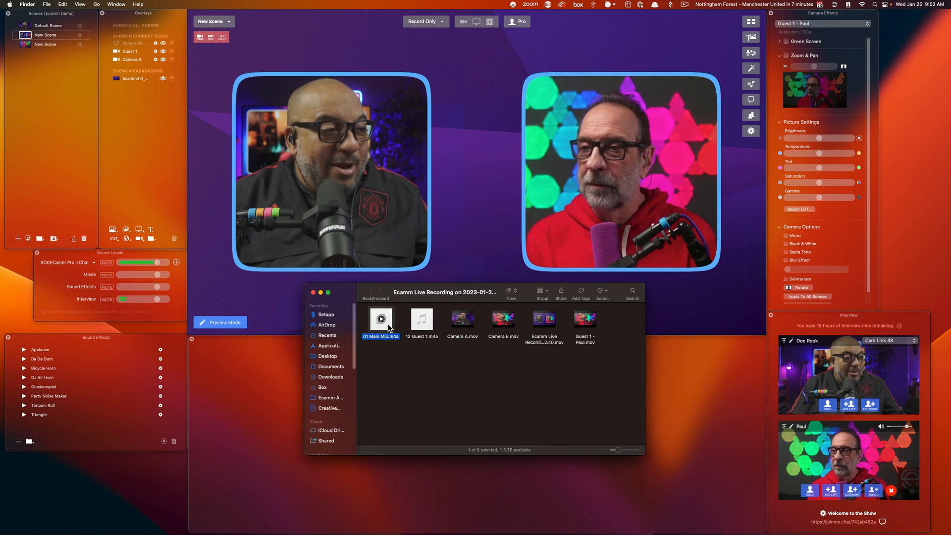
{"action": "left_click", "coordinate": [420, 320]}
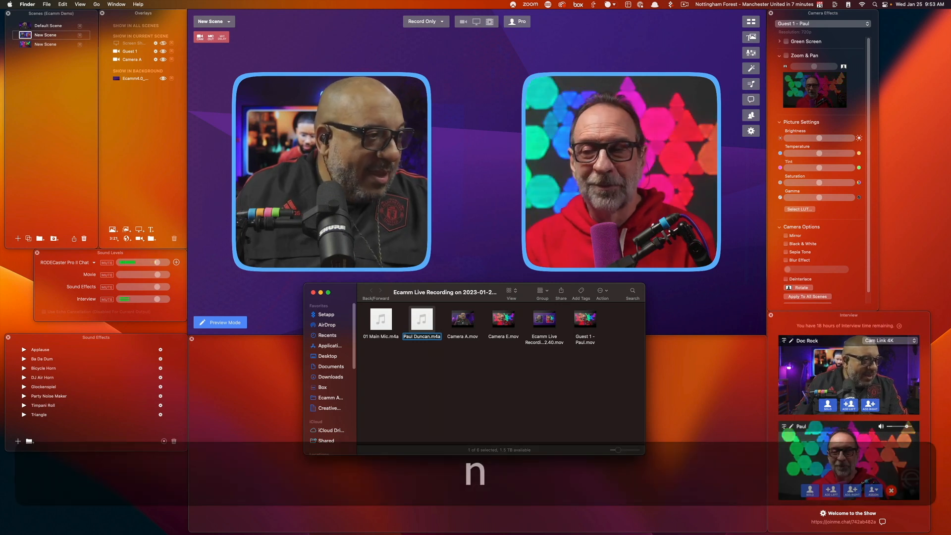
{"action": "left_click", "coordinate": [380, 320]}
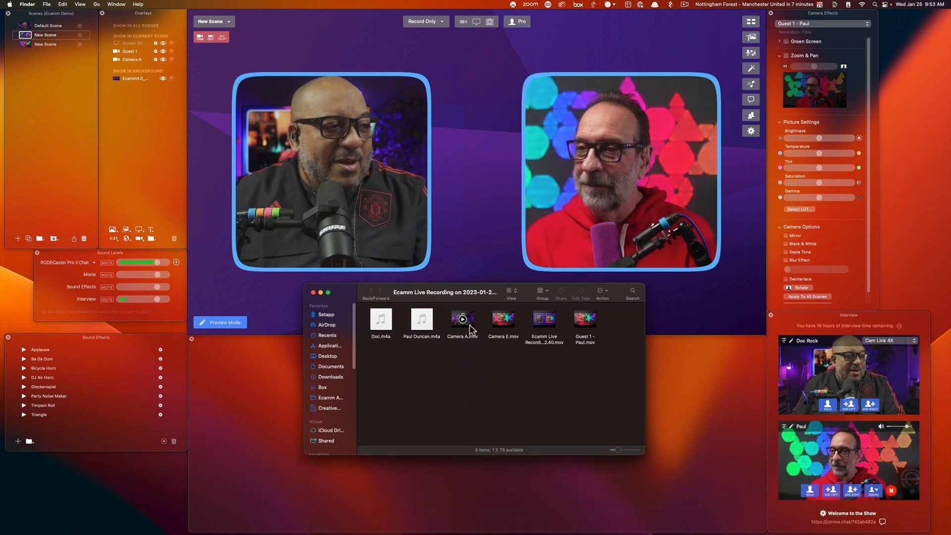
- Preview Camera A.mov and the guest's isolated video file
{"action": "double_click", "coordinate": [463, 318]}
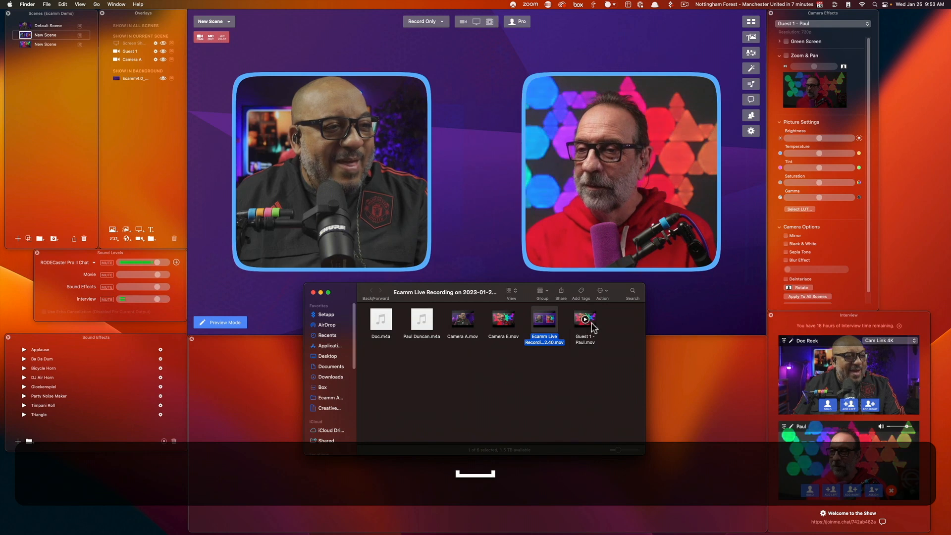
{"action": "left_click", "coordinate": [584, 320]}
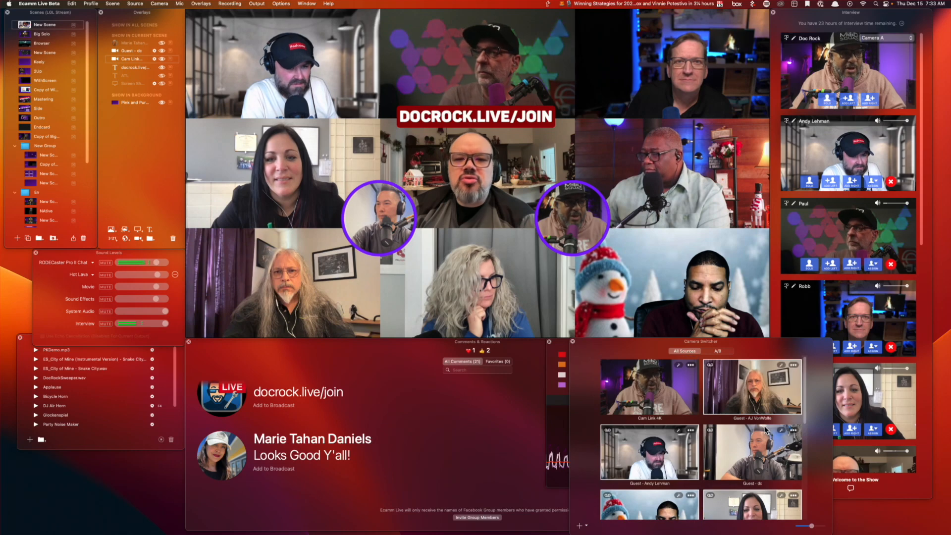
- Bring up the Bandwidth Statistics graph for the ten-guest stream
{"action": "left_click", "coordinate": [657, 341]}
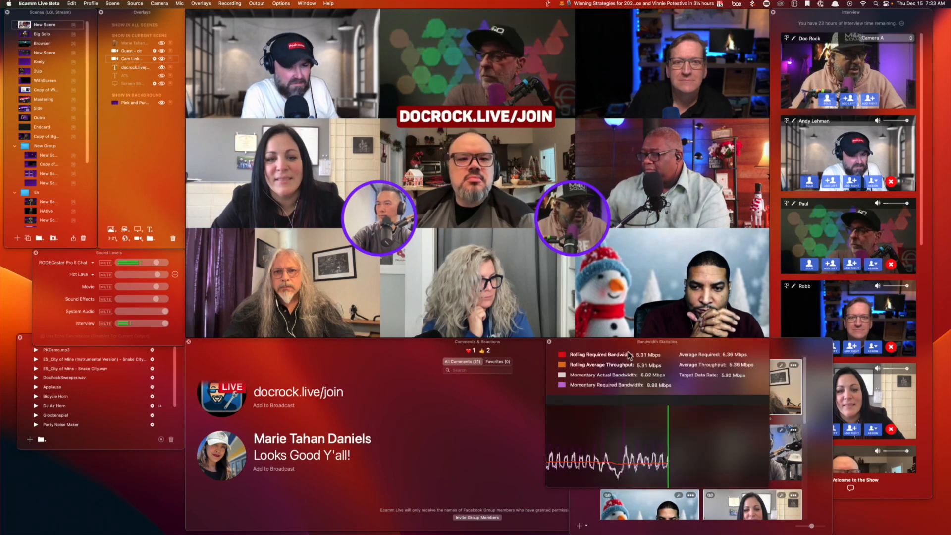